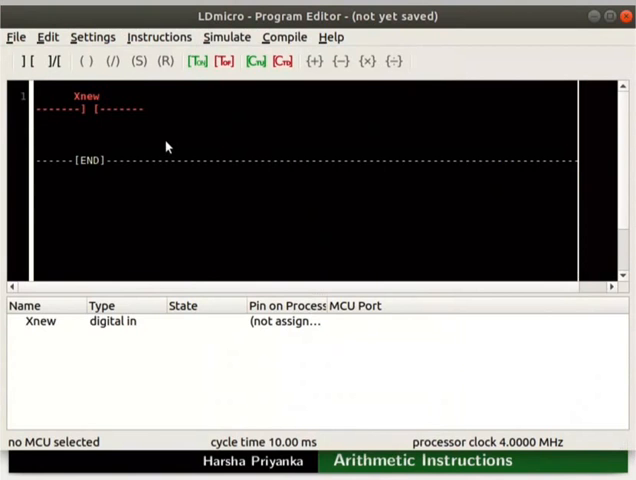
Step: Insert an ADD block on the rung and rename the input contact to Xswitch
left_click(159, 37)
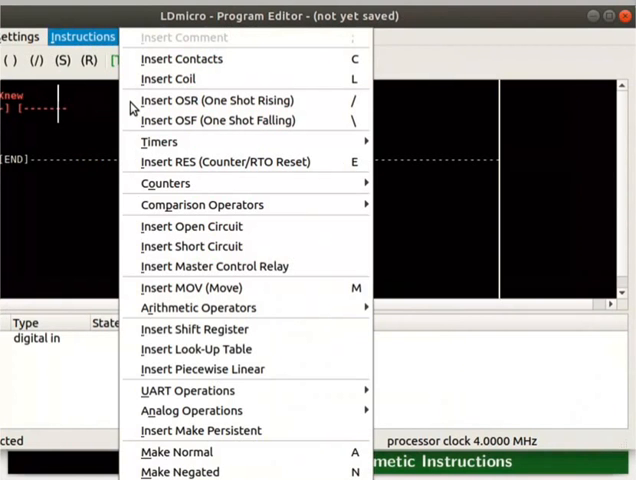
mouse_move(198, 307)
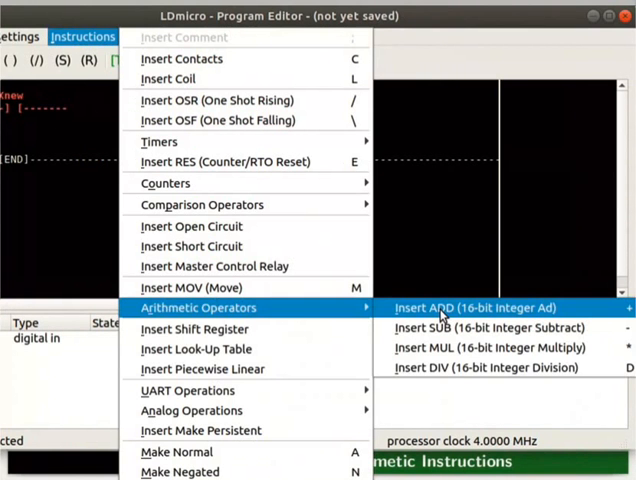
left_click(479, 307)
type("switch")
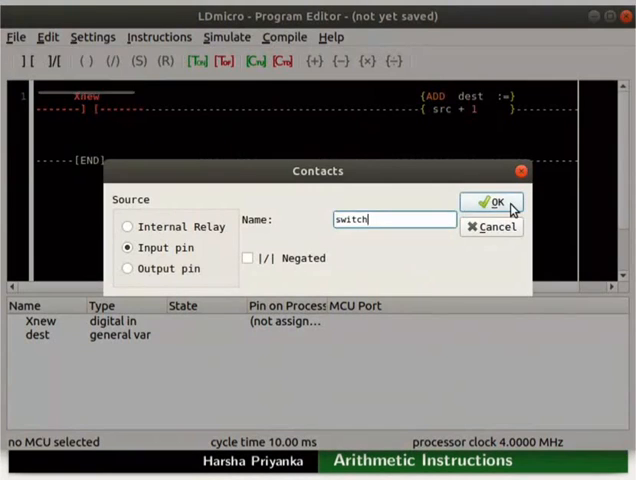
left_click(492, 202)
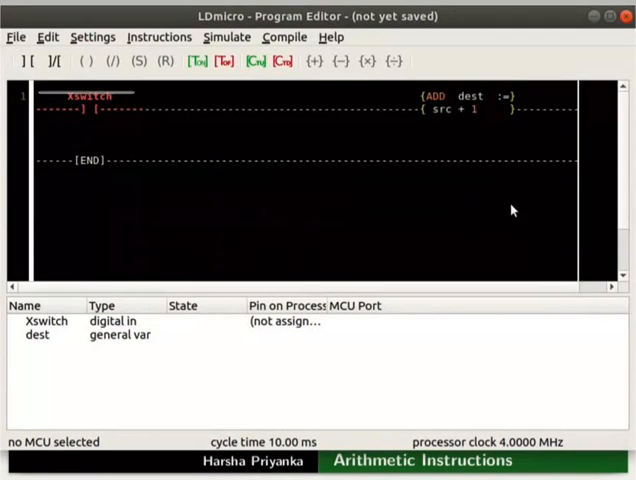
mouse_move(478, 110)
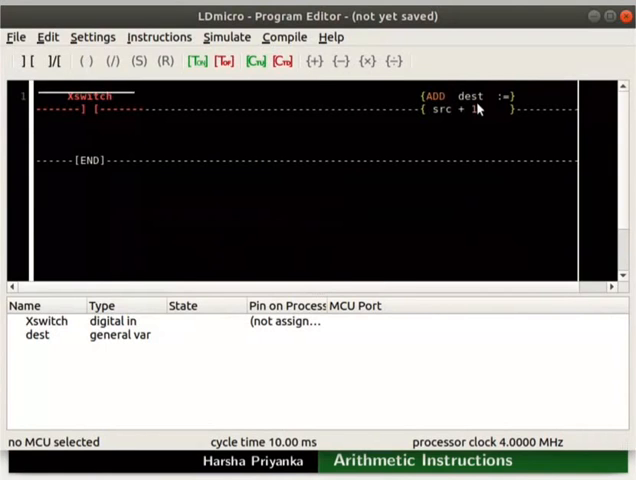
Step: Set the ADD block's destination to result with operands 4 and 5
double_click(470, 99)
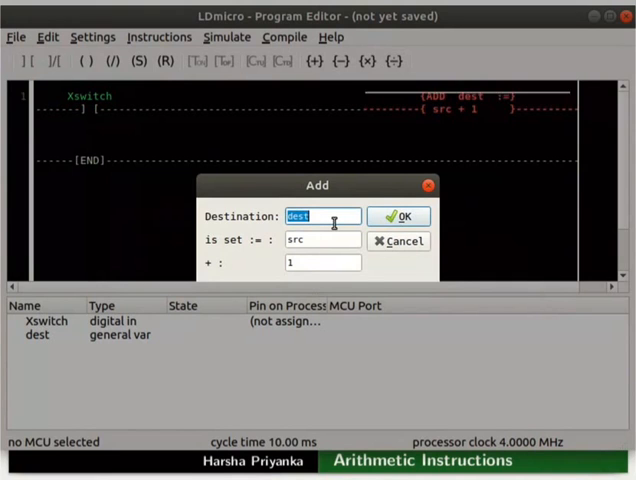
type("result")
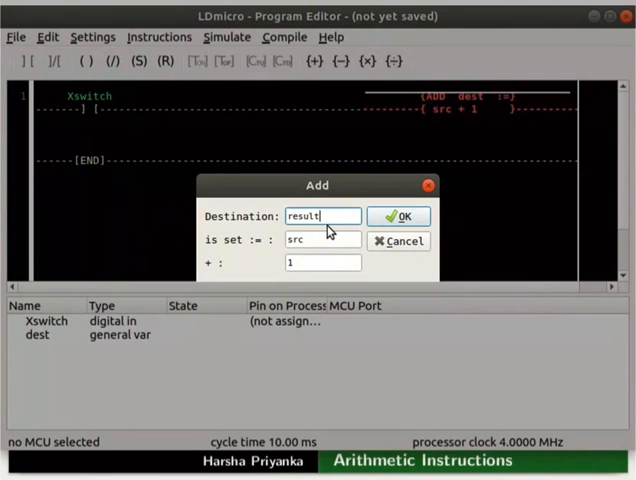
left_click(320, 240)
type("4")
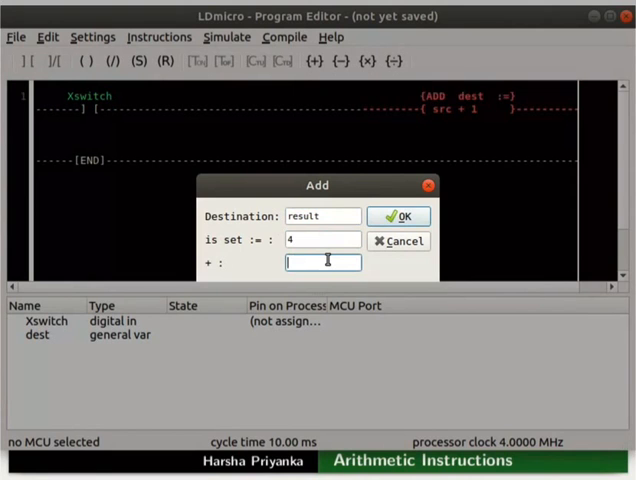
type("5")
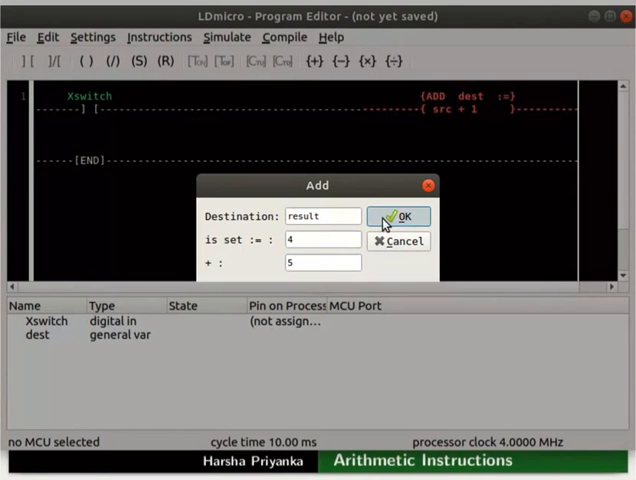
left_click(399, 216)
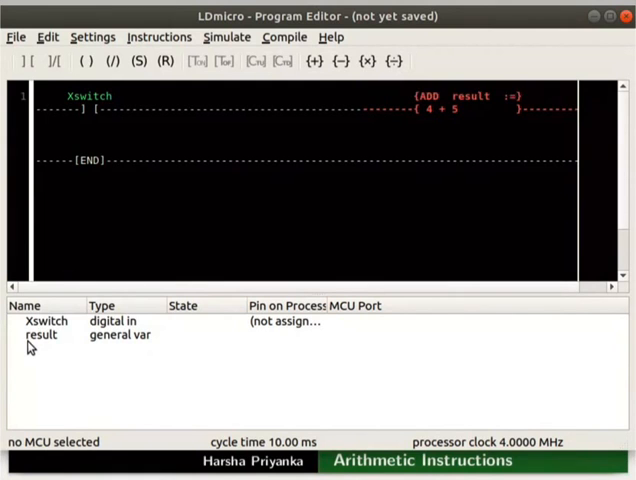
Step: Enter simulation mode and start the real-time simulation of the rung
left_click(226, 37)
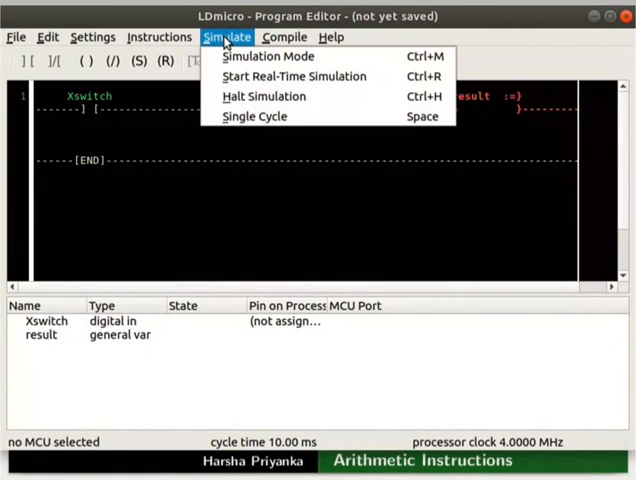
mouse_move(264, 56)
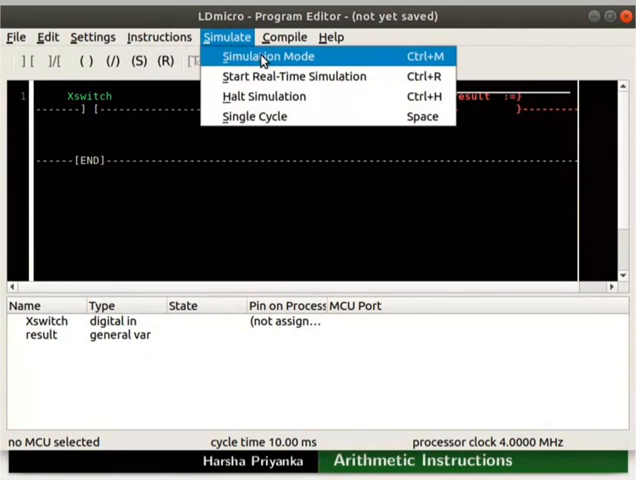
left_click(263, 56)
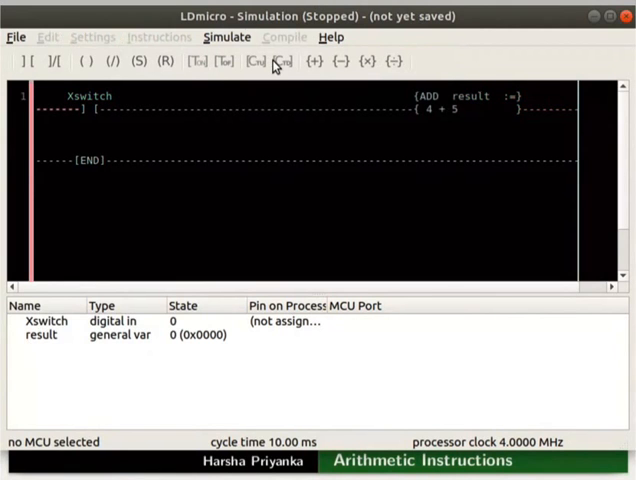
left_click(226, 37)
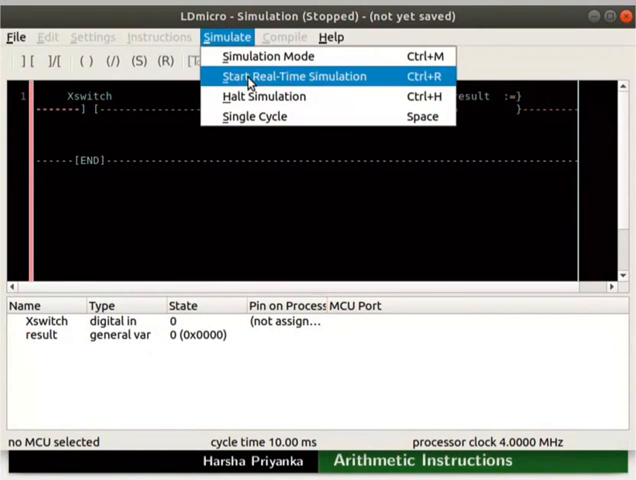
left_click(294, 76)
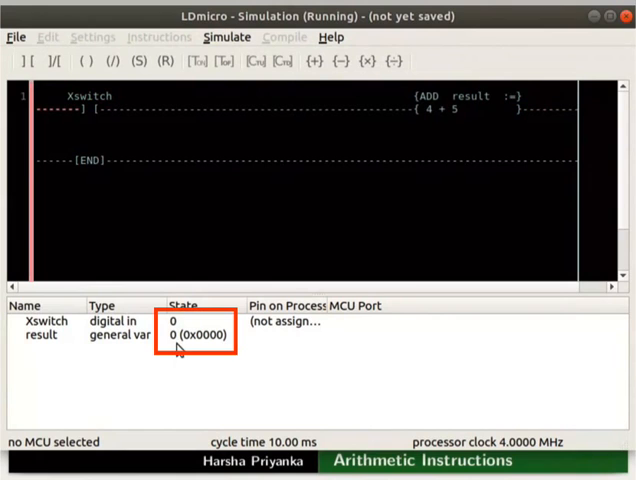
mouse_move(93, 116)
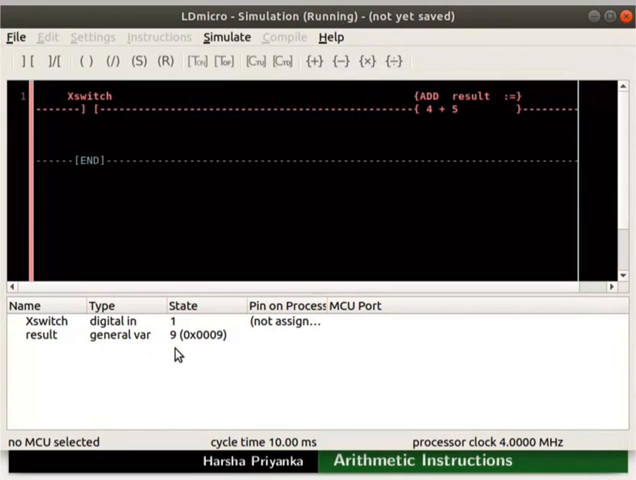
Step: Halt and exit the simulation, then change the ADD's second operand to 40000
left_click(208, 37)
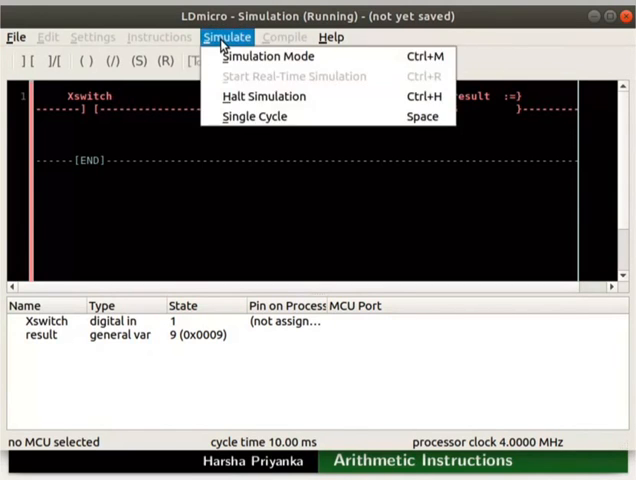
mouse_move(262, 96)
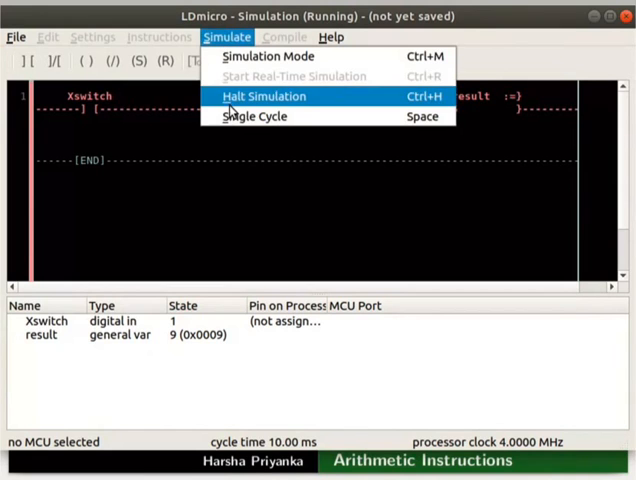
left_click(262, 96)
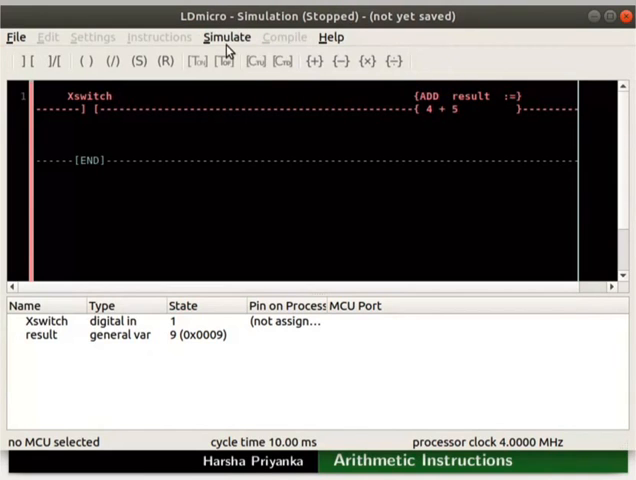
left_click(209, 37)
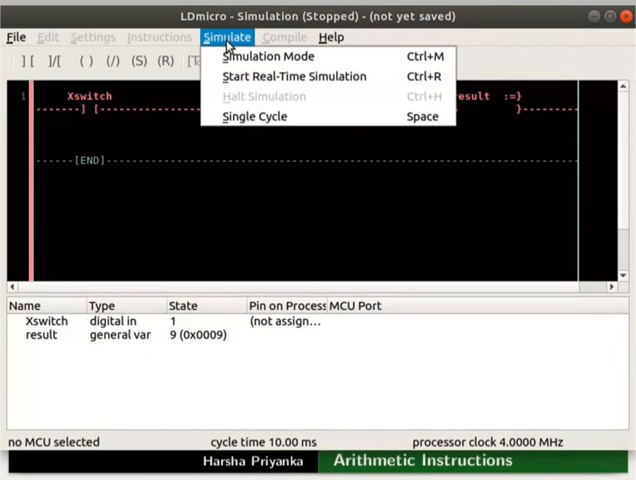
left_click(264, 56)
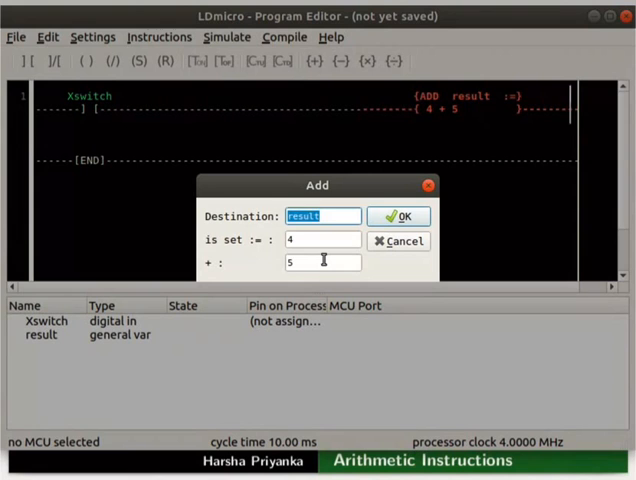
type("40000")
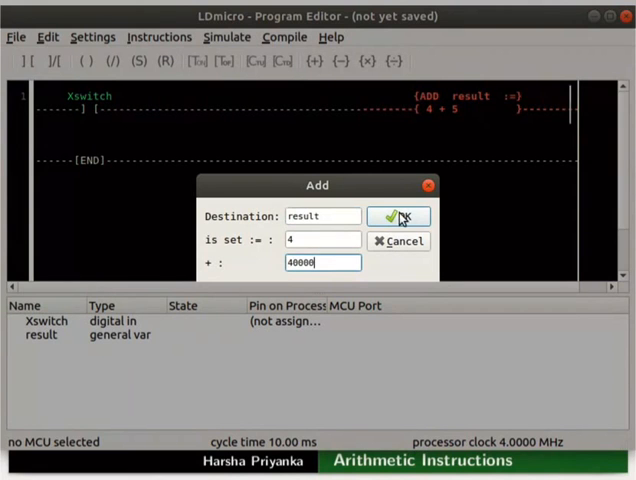
left_click(398, 217)
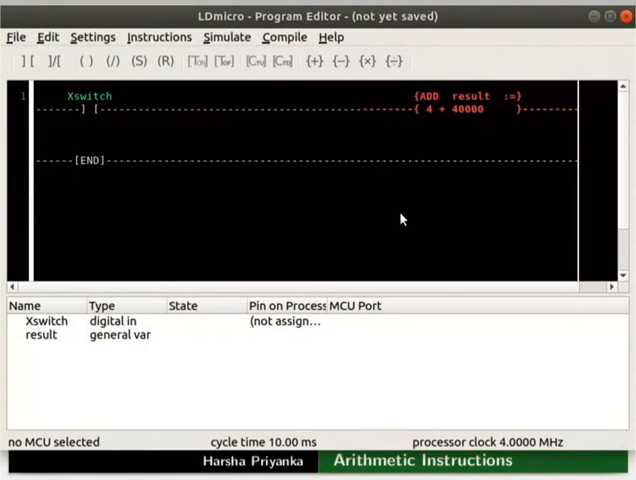
Step: Enter simulation mode, dismiss the 40000 out-of-range error, and reopen the ADD settings
left_click(227, 37)
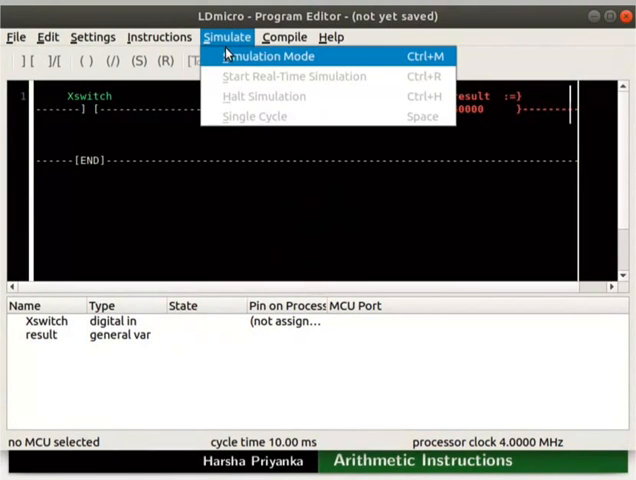
left_click(265, 56)
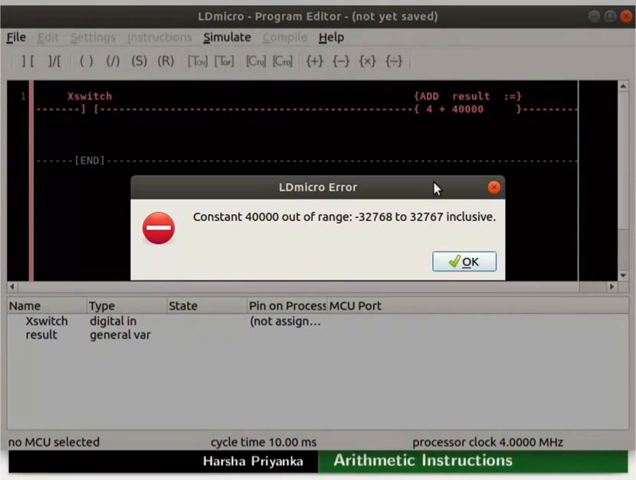
mouse_move(311, 254)
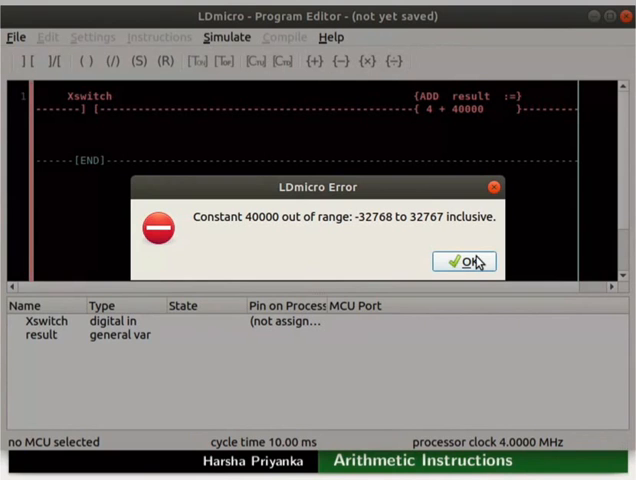
left_click(464, 261)
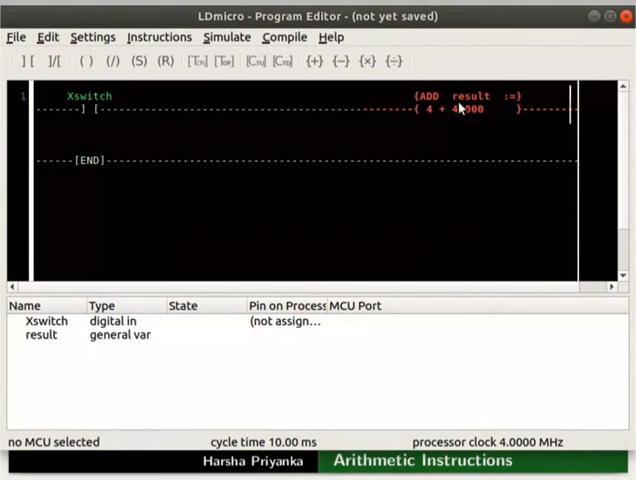
double_click(460, 110)
type("32767")
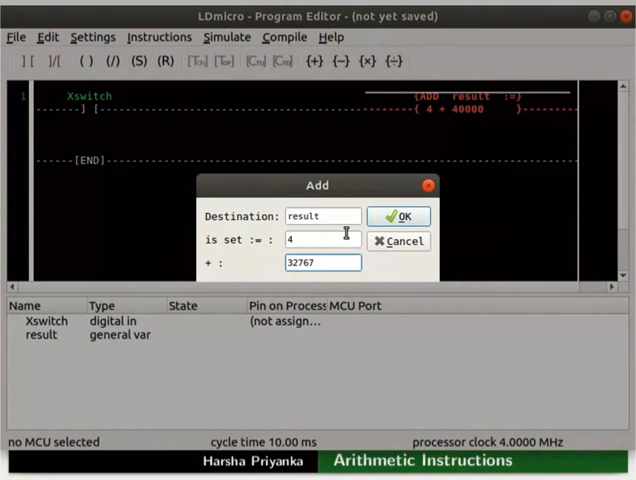
Step: Apply 4 + 32767, run real-time simulation, and turn Xswitch on to see overflow
left_click(398, 216)
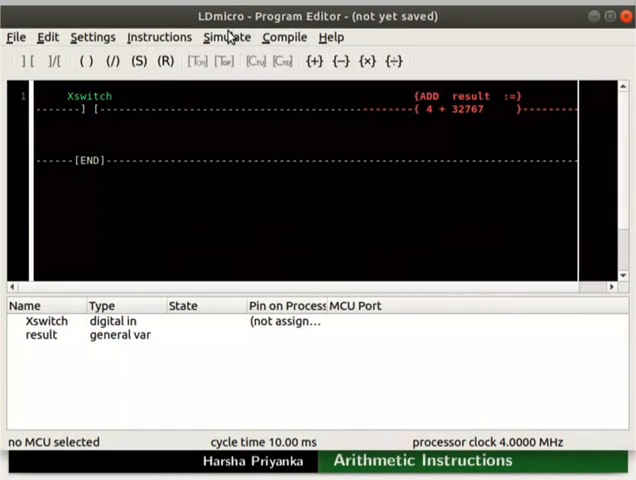
left_click(209, 37)
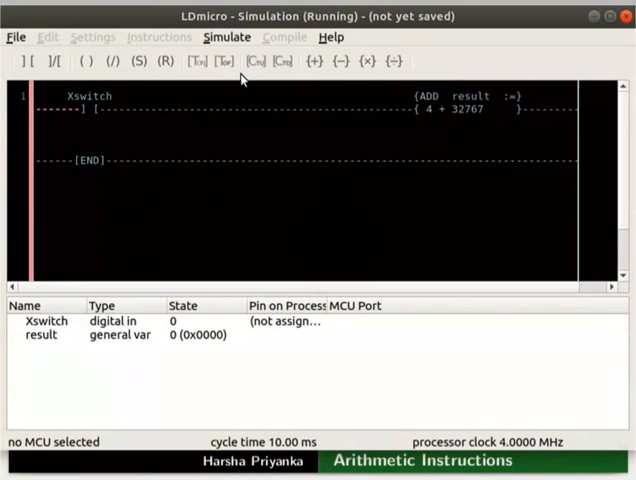
mouse_move(235, 105)
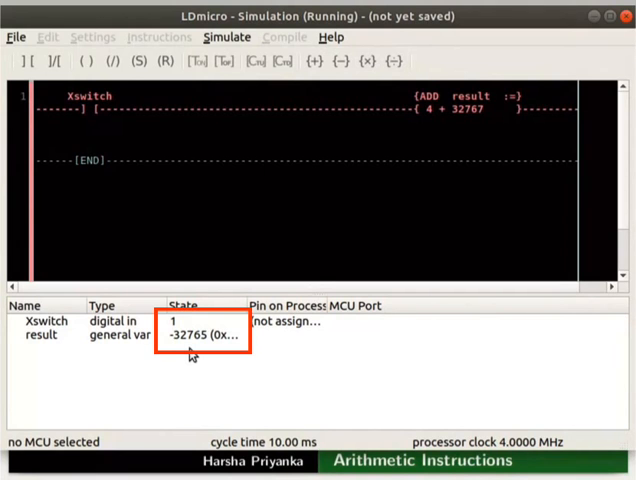
left_click(90, 115)
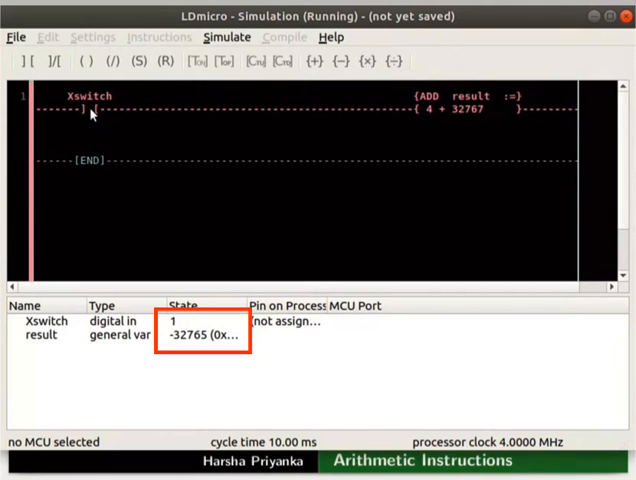
mouse_move(166, 356)
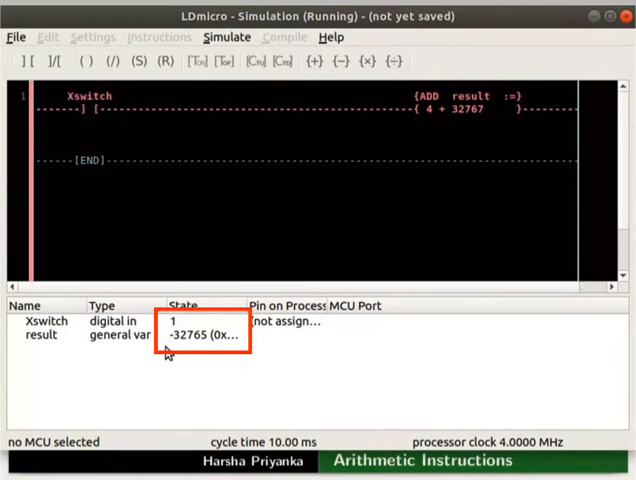
mouse_move(205, 349)
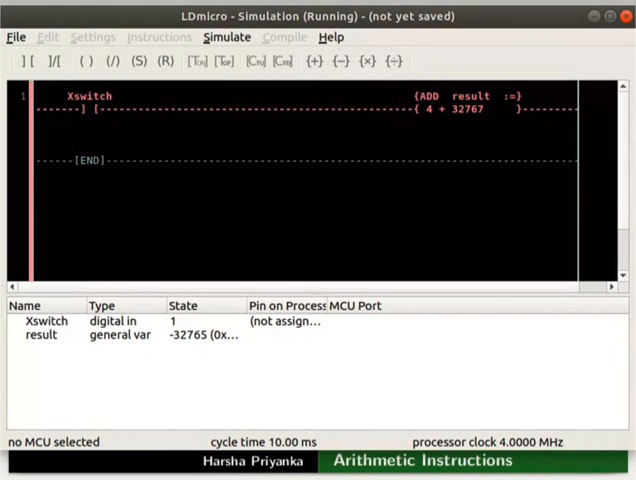
mouse_move(198, 357)
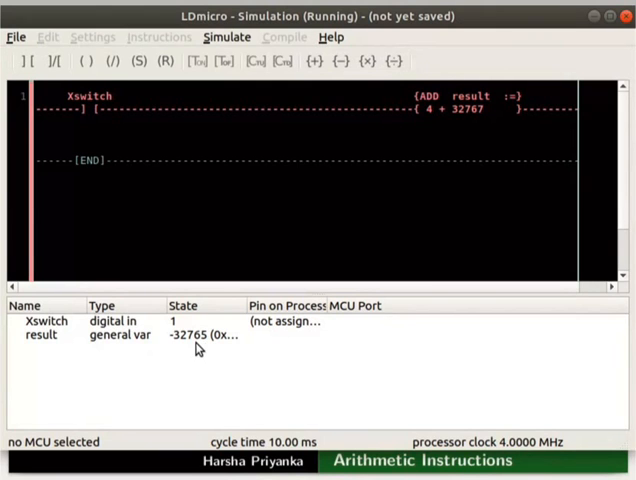
Step: Halt and exit simulation, then set the ADD block to compute 4 + result
left_click(210, 37)
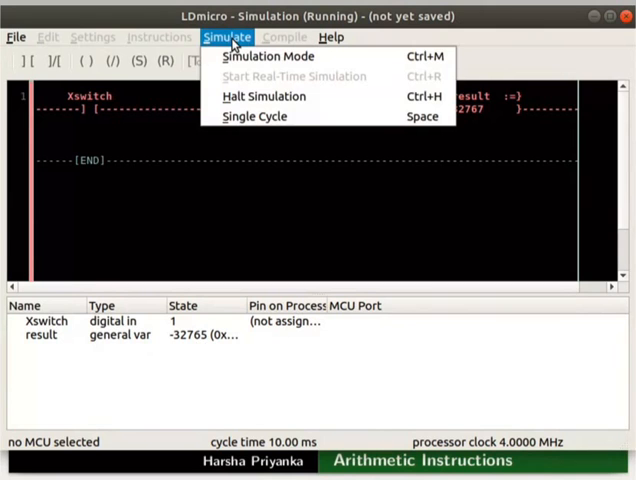
mouse_move(238, 96)
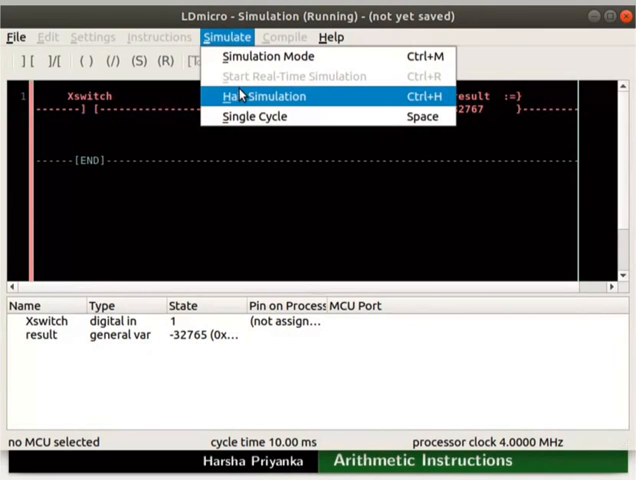
left_click(262, 96)
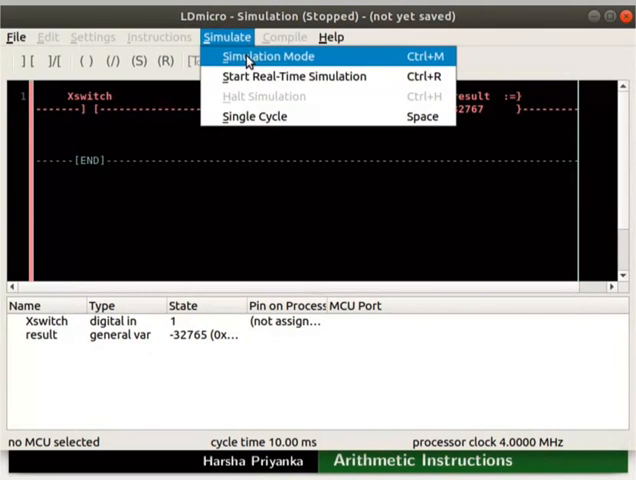
left_click(262, 55)
type("result")
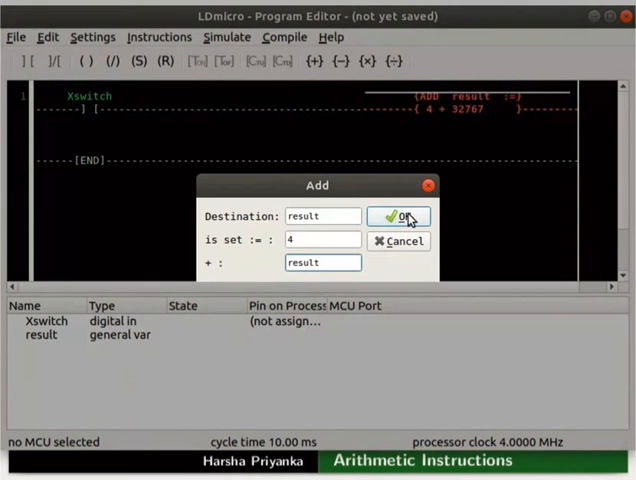
left_click(400, 217)
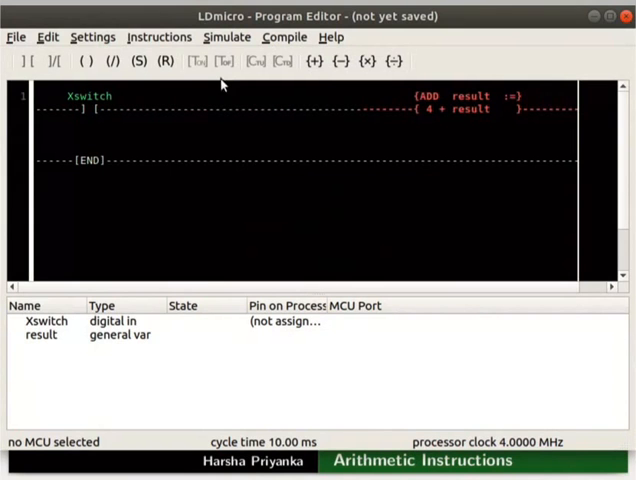
Step: Enter simulation mode and run the accumulating ADD in real time
left_click(225, 37)
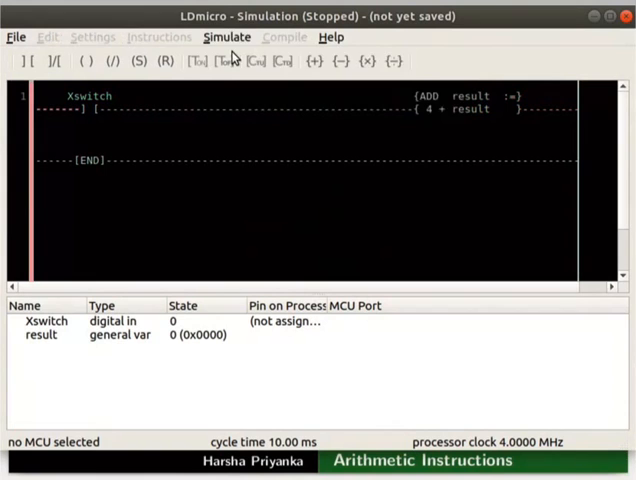
left_click(225, 37)
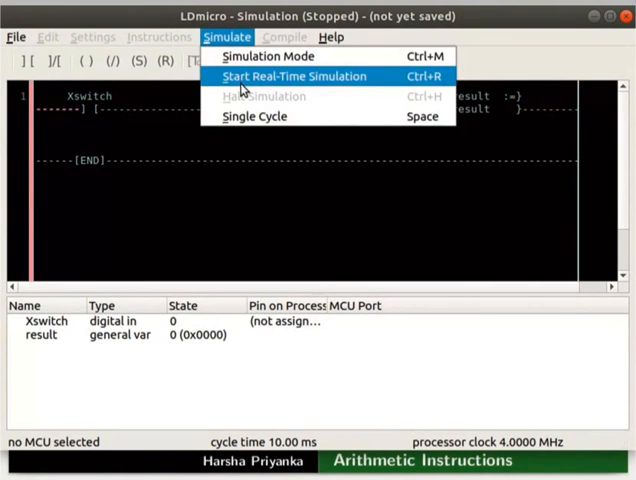
left_click(294, 76)
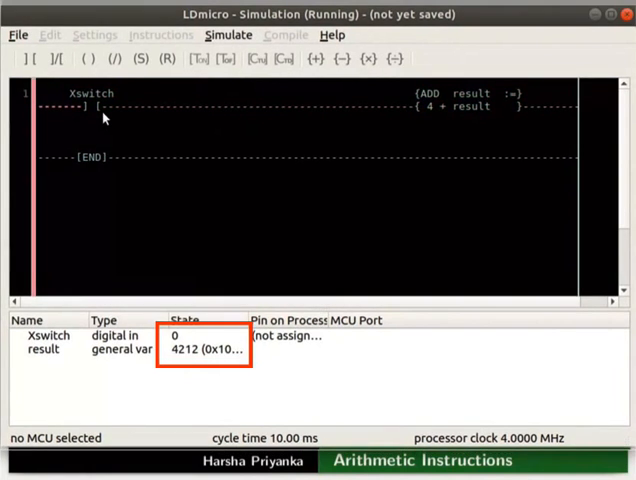
Step: Halt and exit simulation, then insert a one-shot rising element after Xswitch
left_click(210, 38)
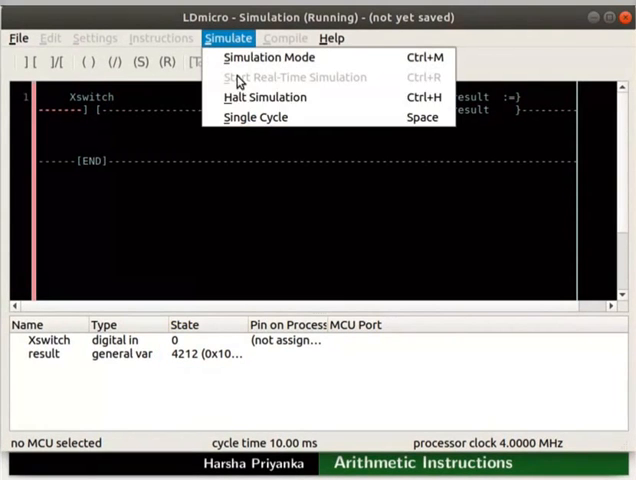
left_click(264, 97)
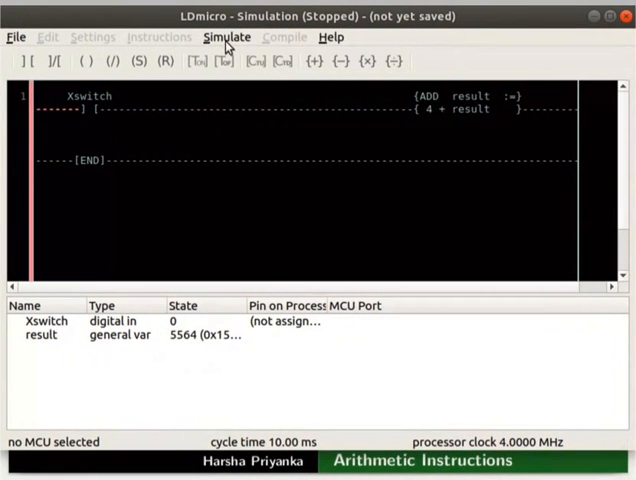
left_click(225, 37)
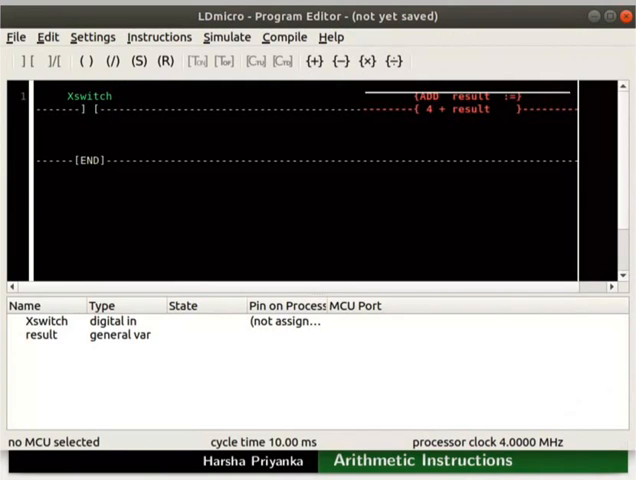
left_click(158, 37)
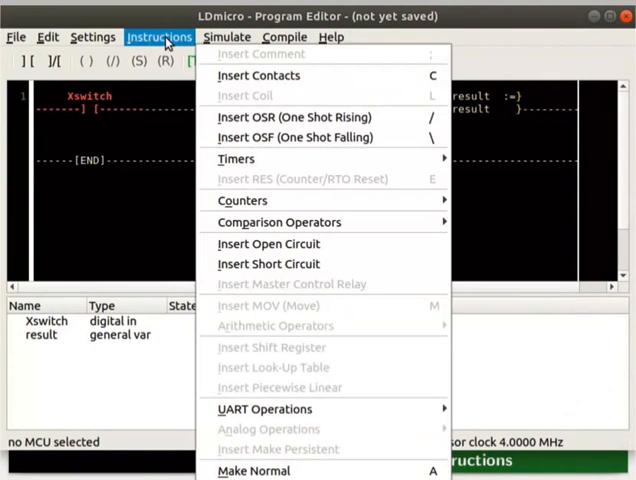
left_click(286, 117)
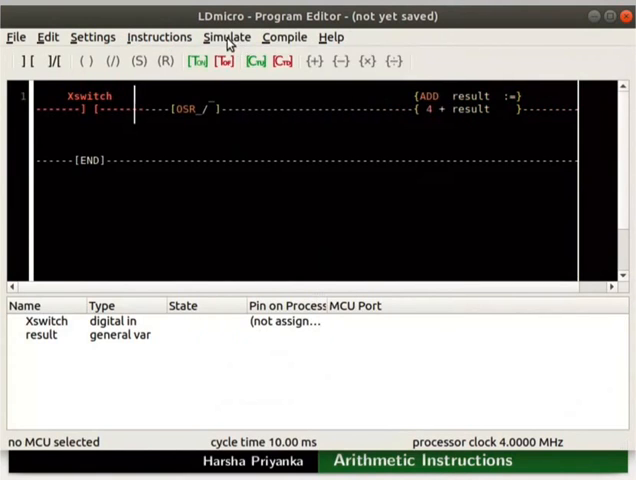
Step: Simulate toggling Xswitch so result reaches 8, halt, and start saving as add.ld
left_click(226, 37)
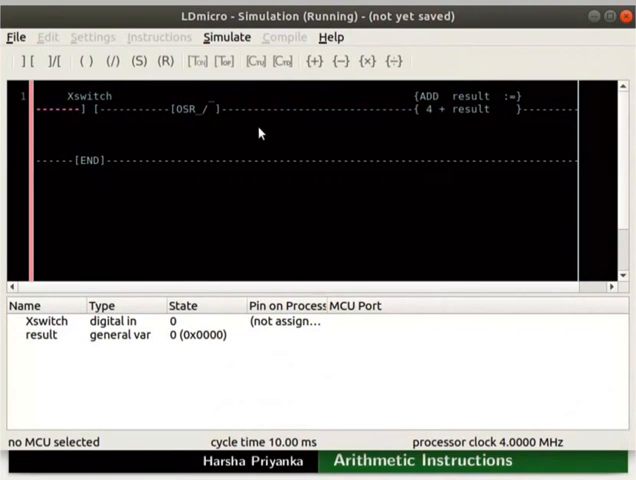
mouse_move(95, 117)
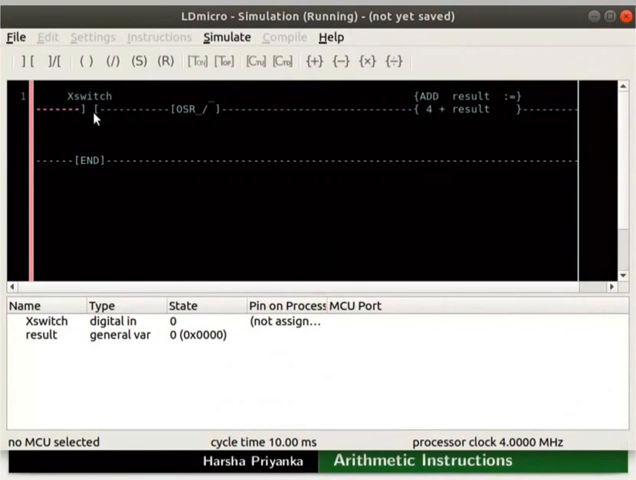
left_click(95, 120)
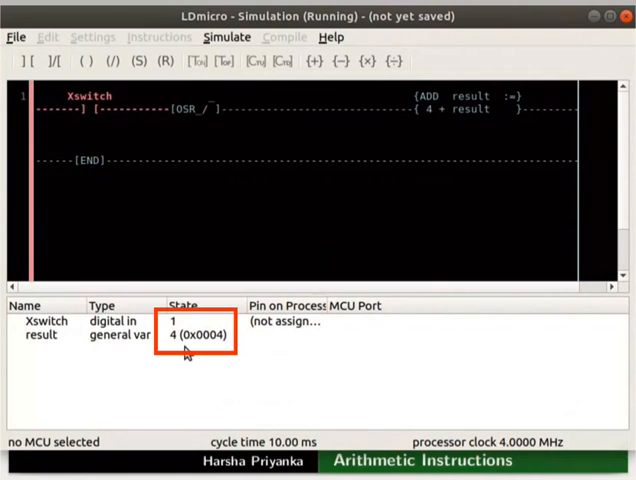
mouse_move(95, 120)
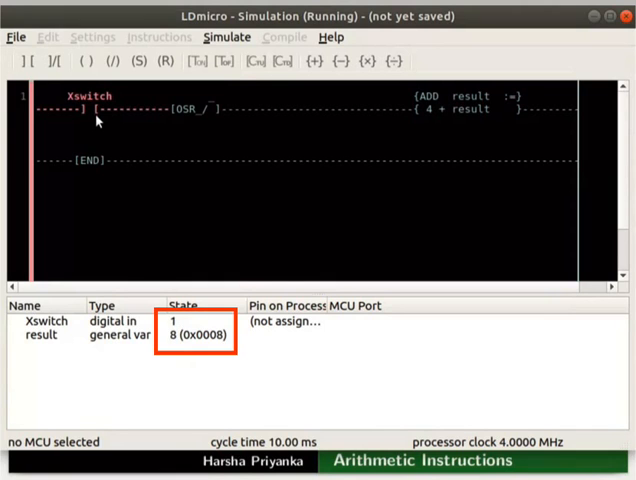
mouse_move(182, 357)
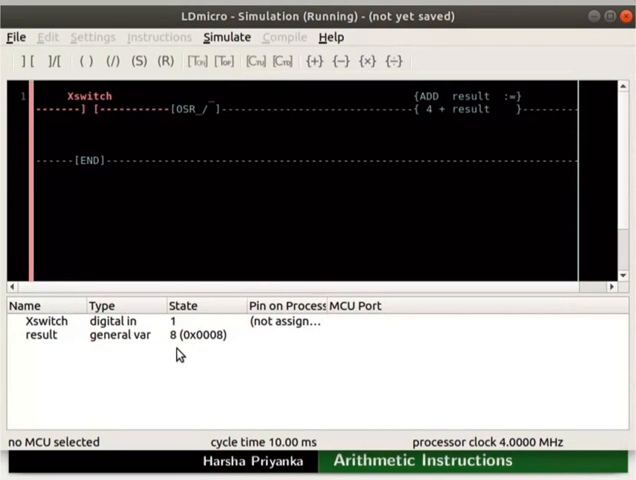
left_click(225, 37)
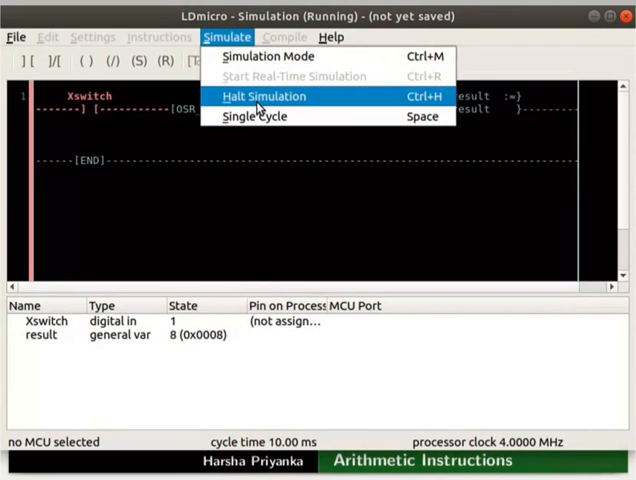
mouse_move(267, 56)
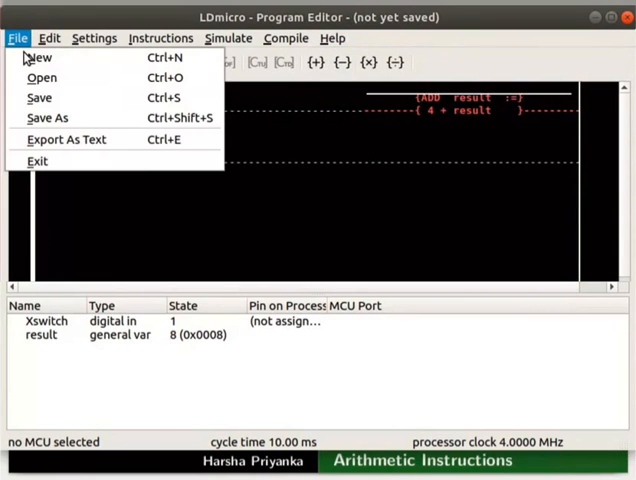
left_click(47, 118)
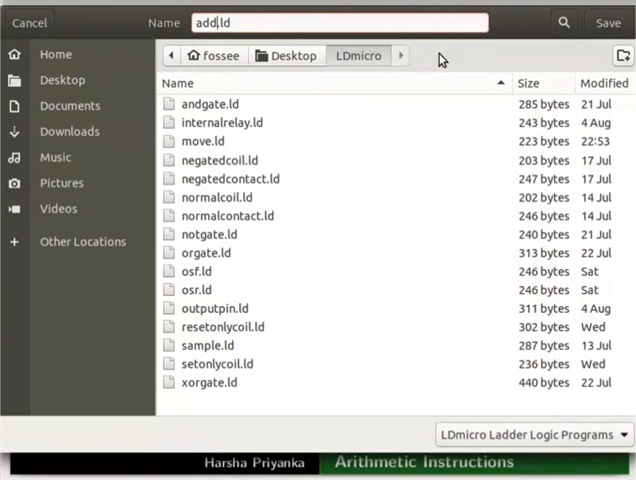